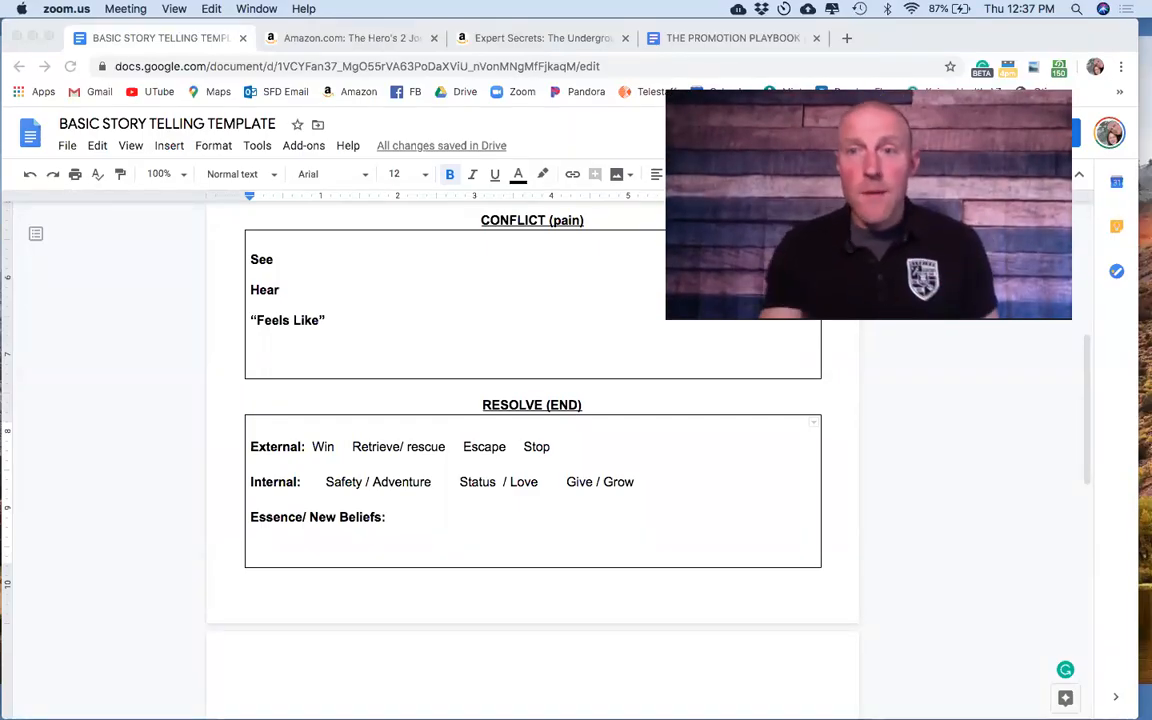
Step: Scroll through the template, then switch to the Expert Secrets book page on Amazon
scroll(up, 3)
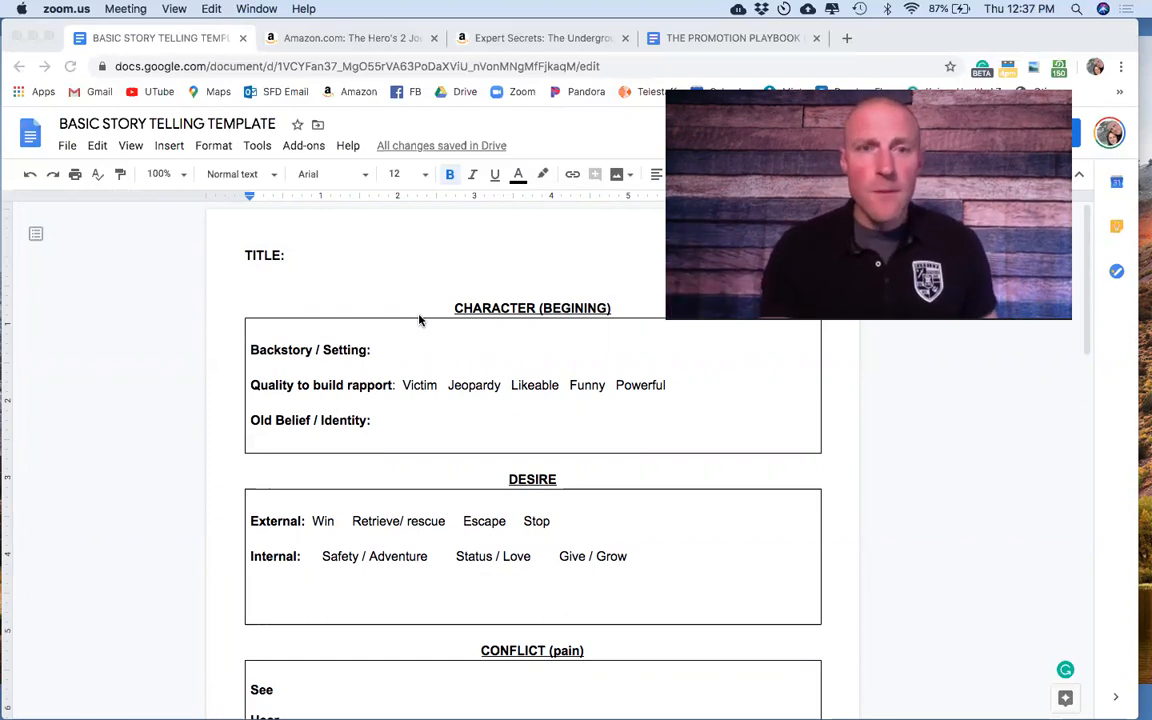
scroll(down, 3)
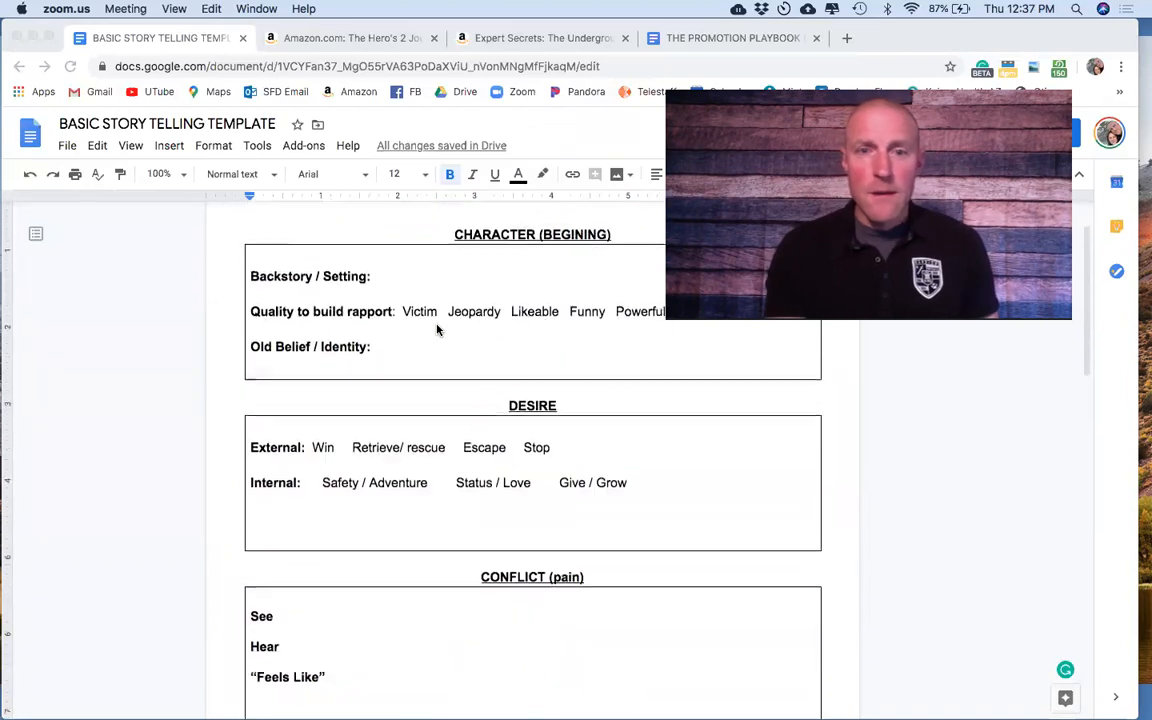
scroll(down, 3)
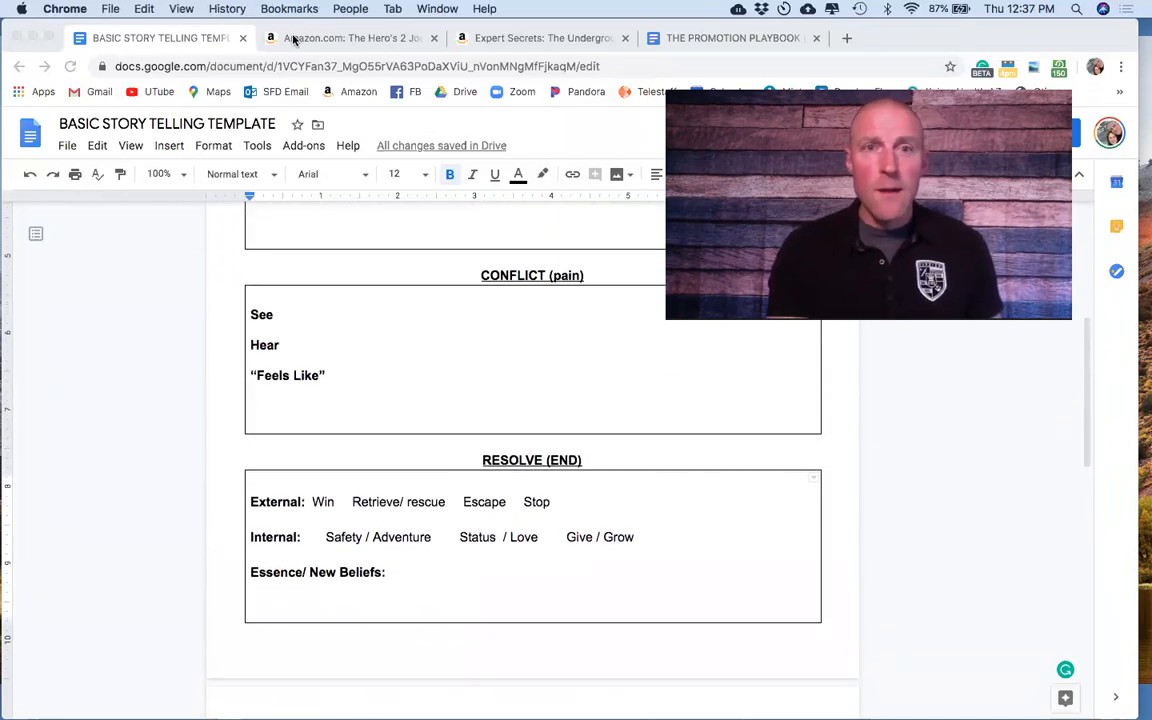
click(350, 38)
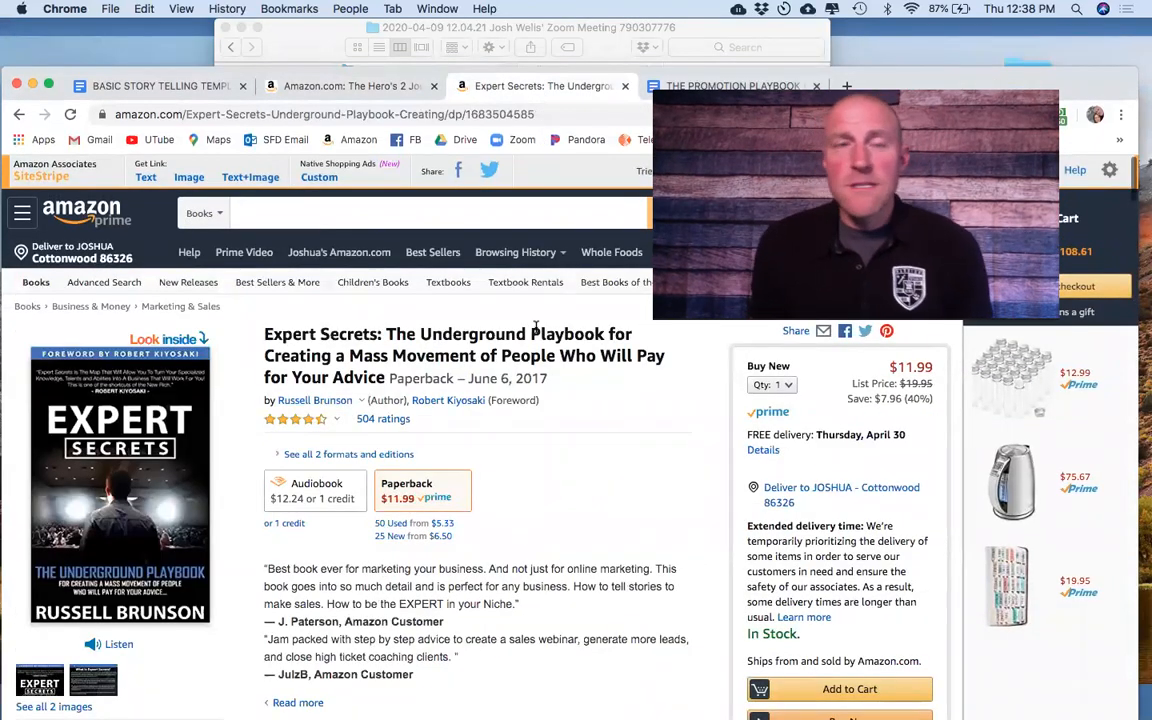
Step: Return briefly to the storytelling template, then switch over to The Promotion Playbook document
click(160, 84)
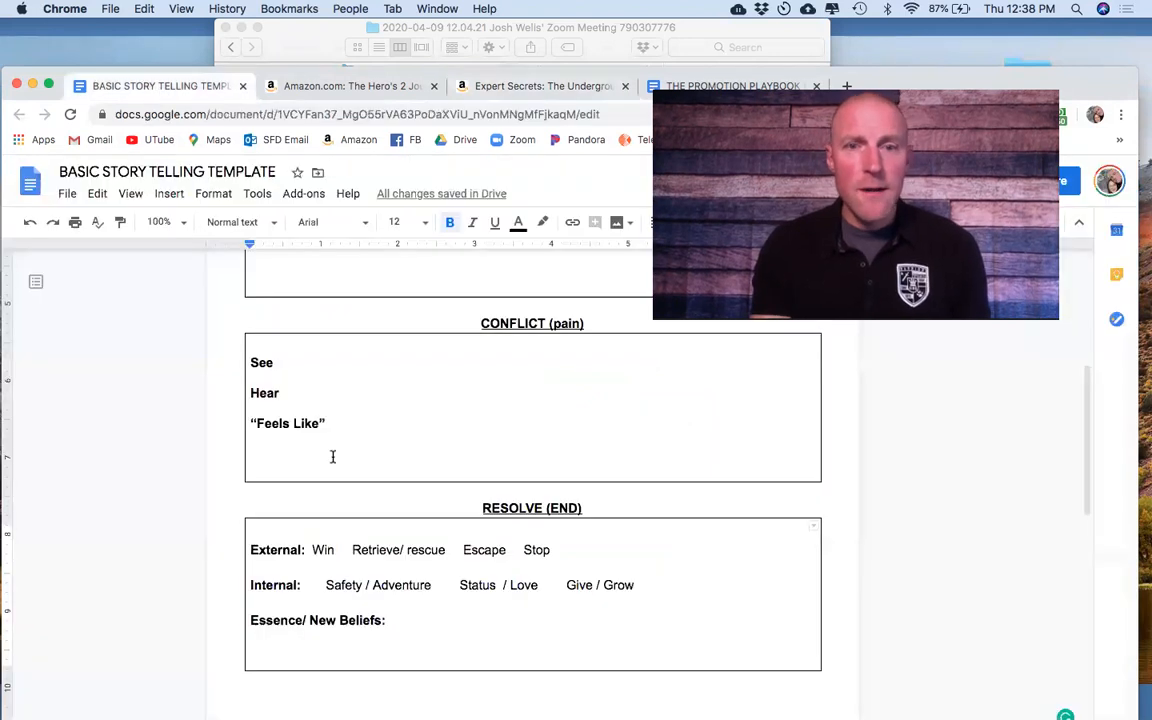
scroll(down, 3)
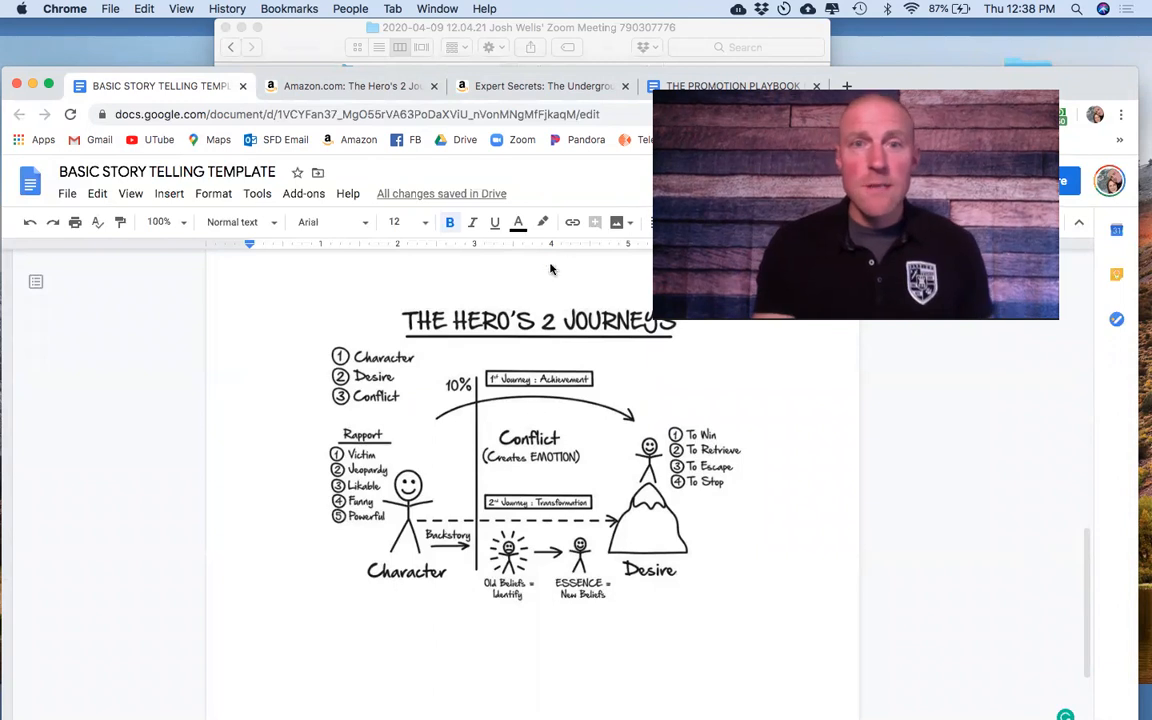
click(540, 84)
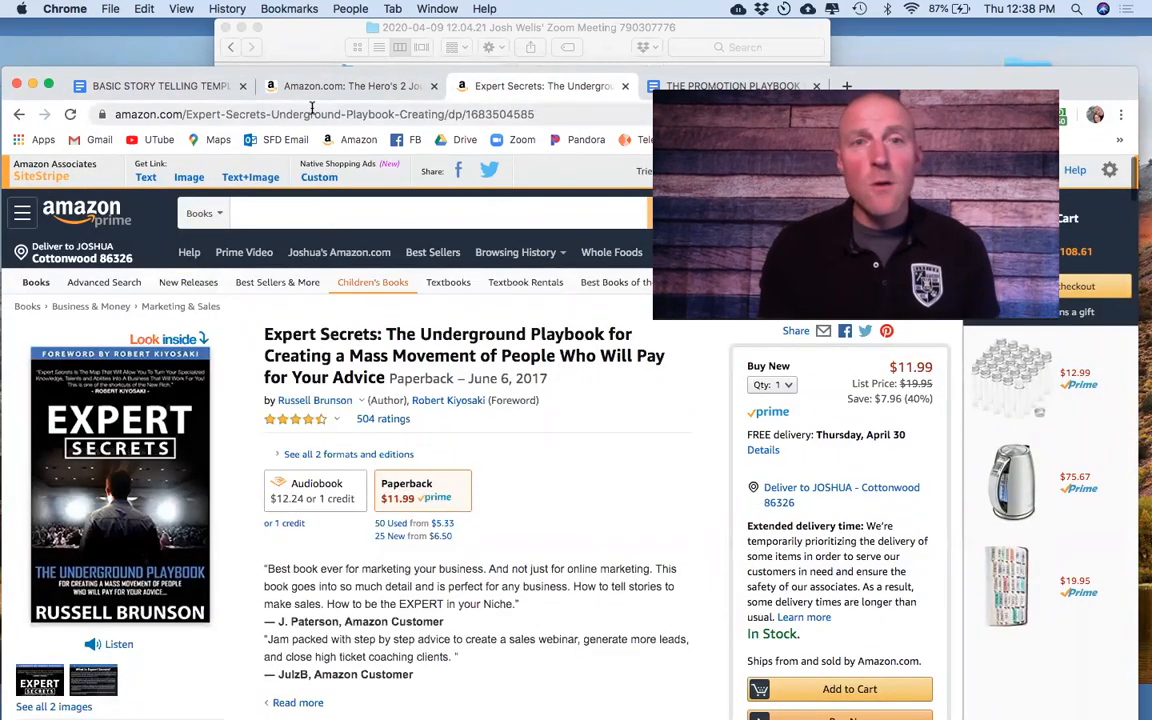
click(732, 84)
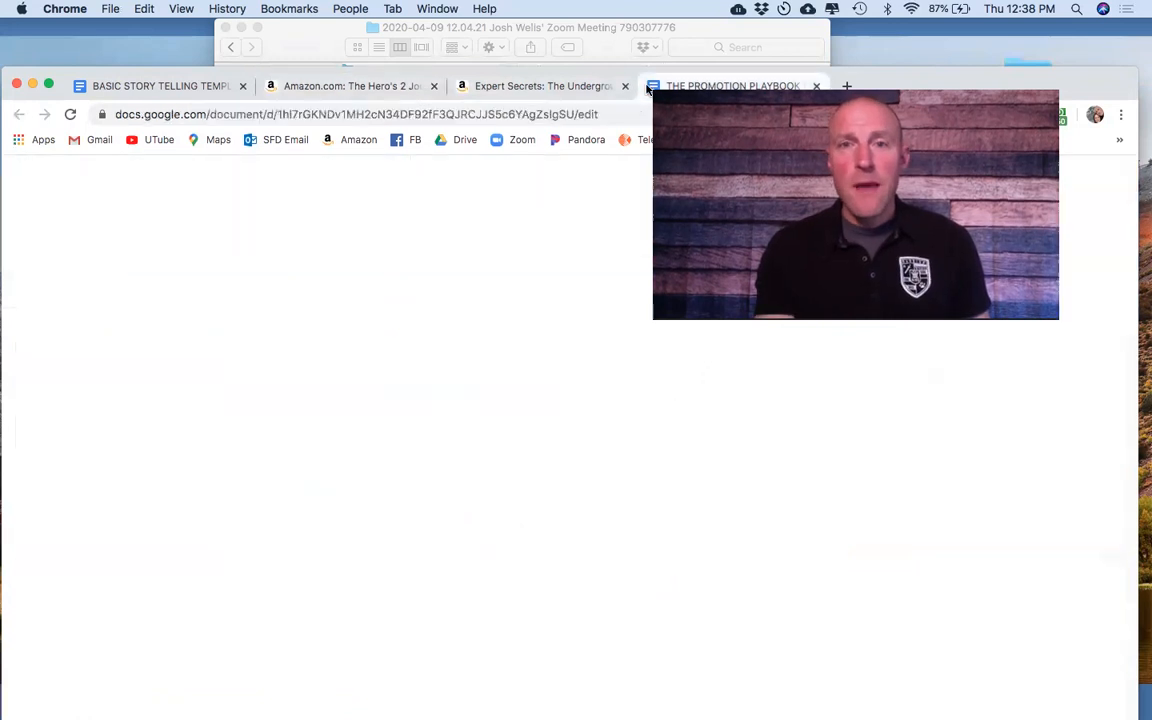
Step: Scroll The Promotion Playbook from its cover through the table of contents and introduction, then return to the story template
click(732, 86)
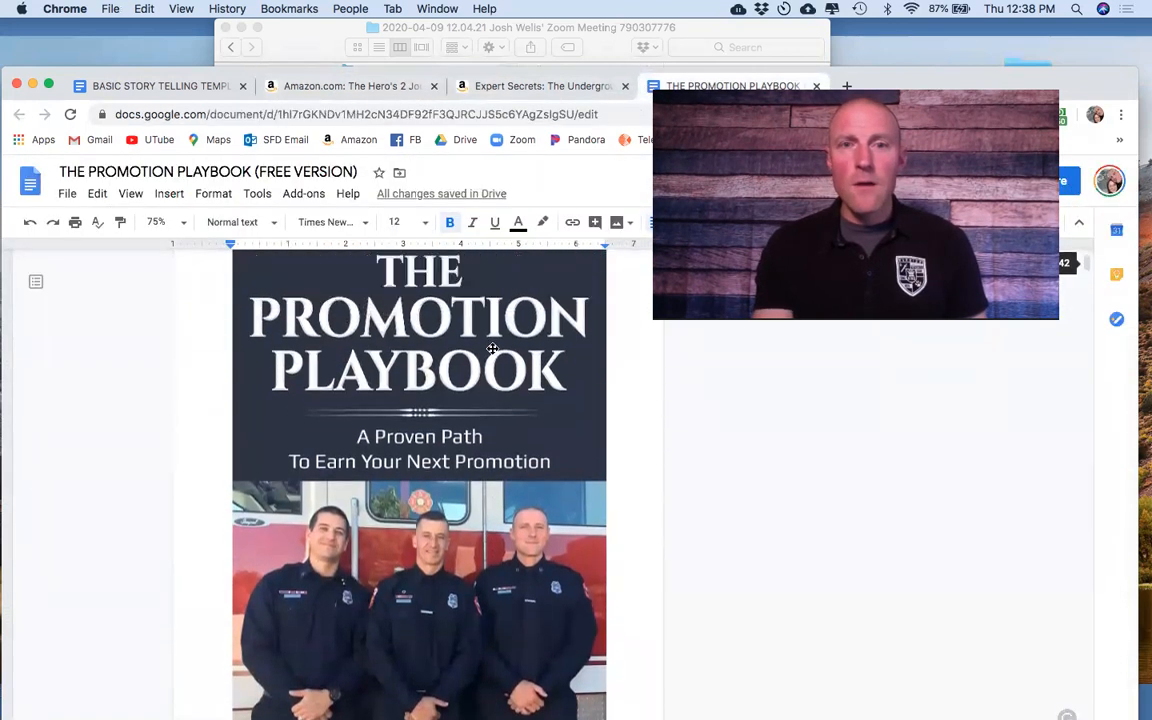
scroll(down, 3)
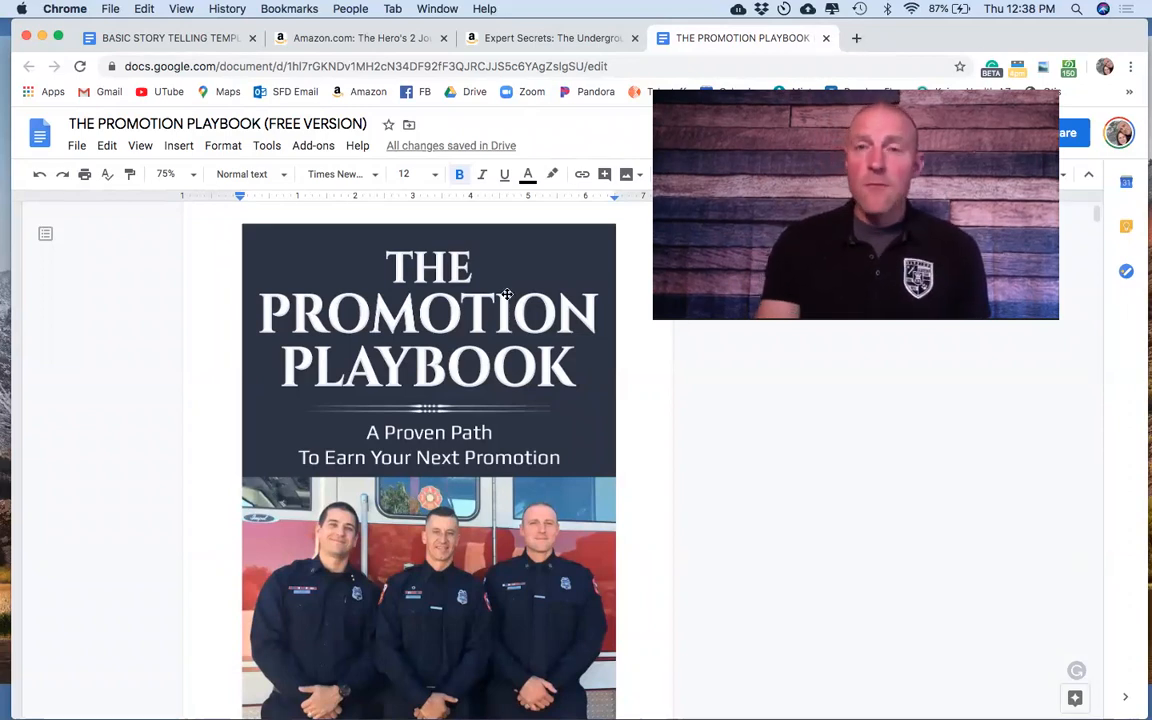
scroll(down, 3)
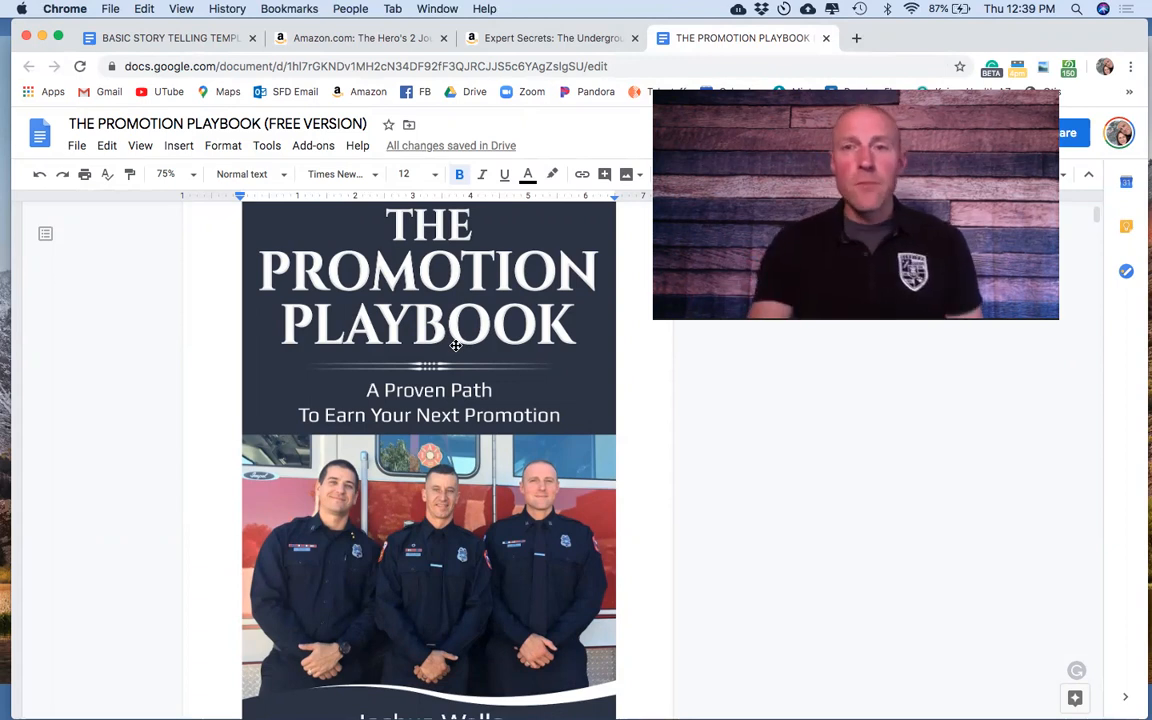
scroll(down, 3)
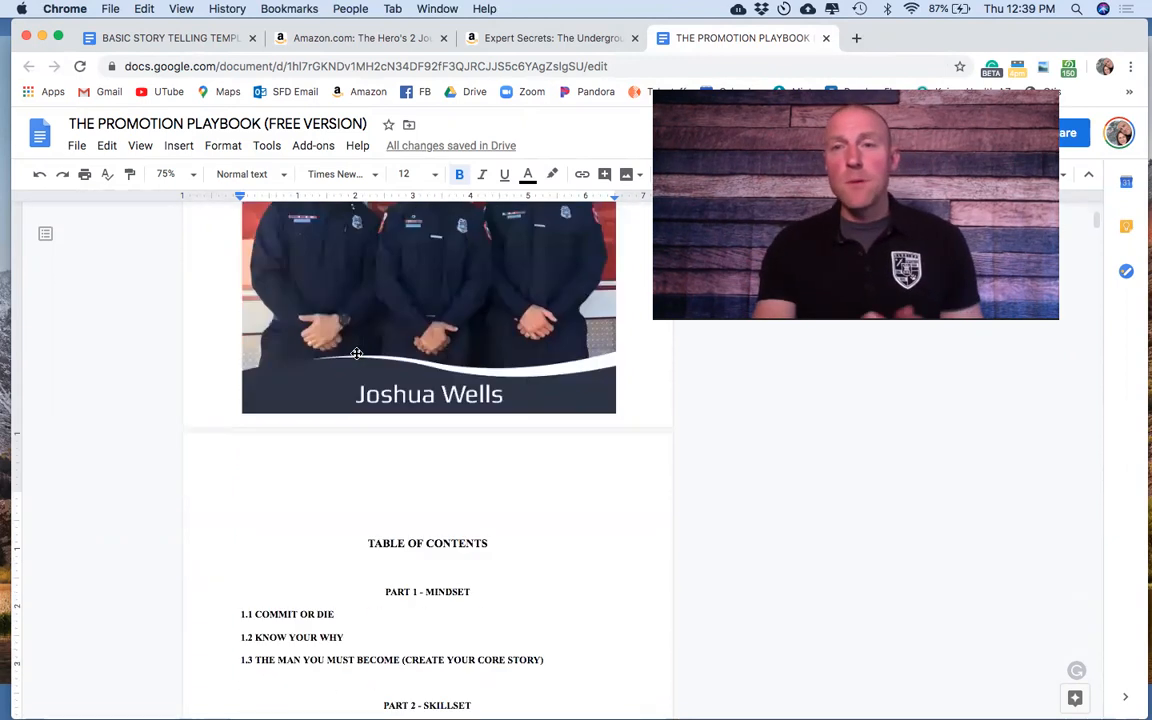
scroll(down, 3)
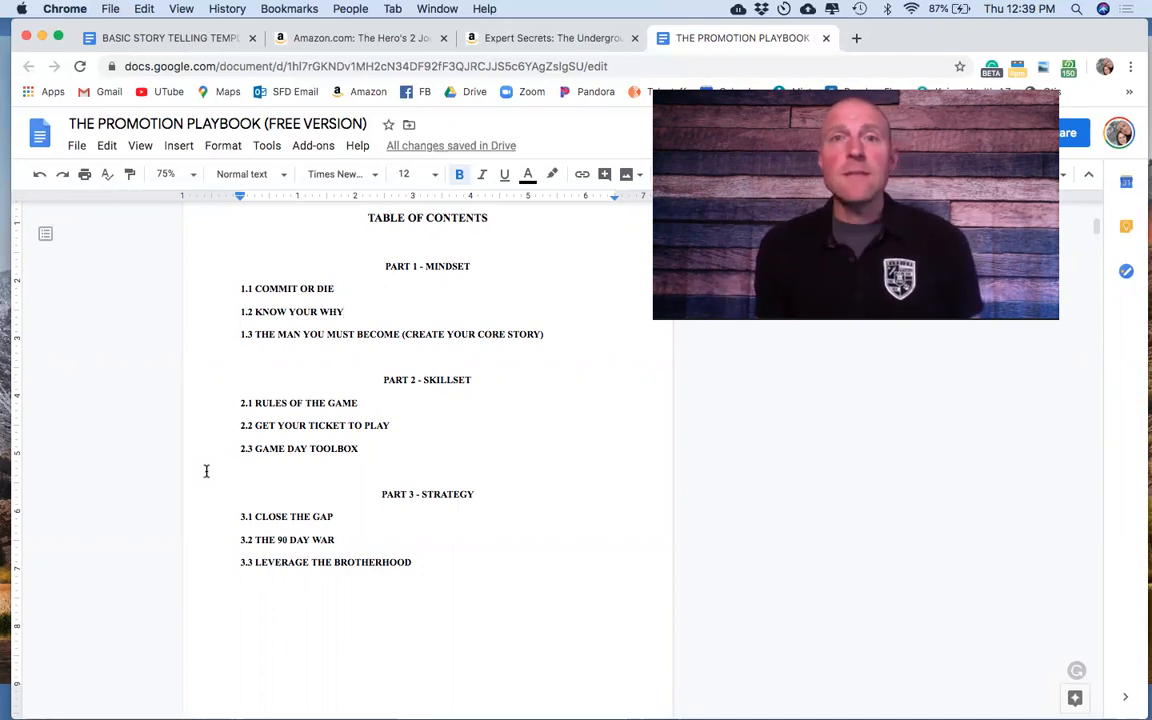
scroll(down, 3)
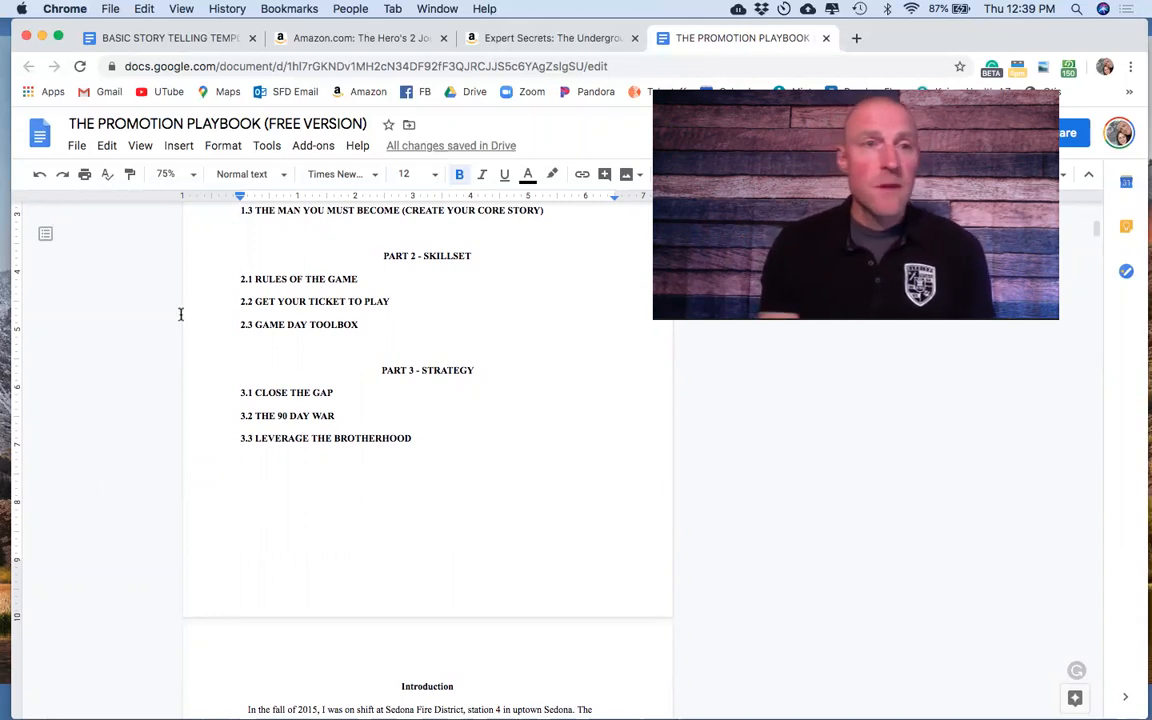
click(168, 38)
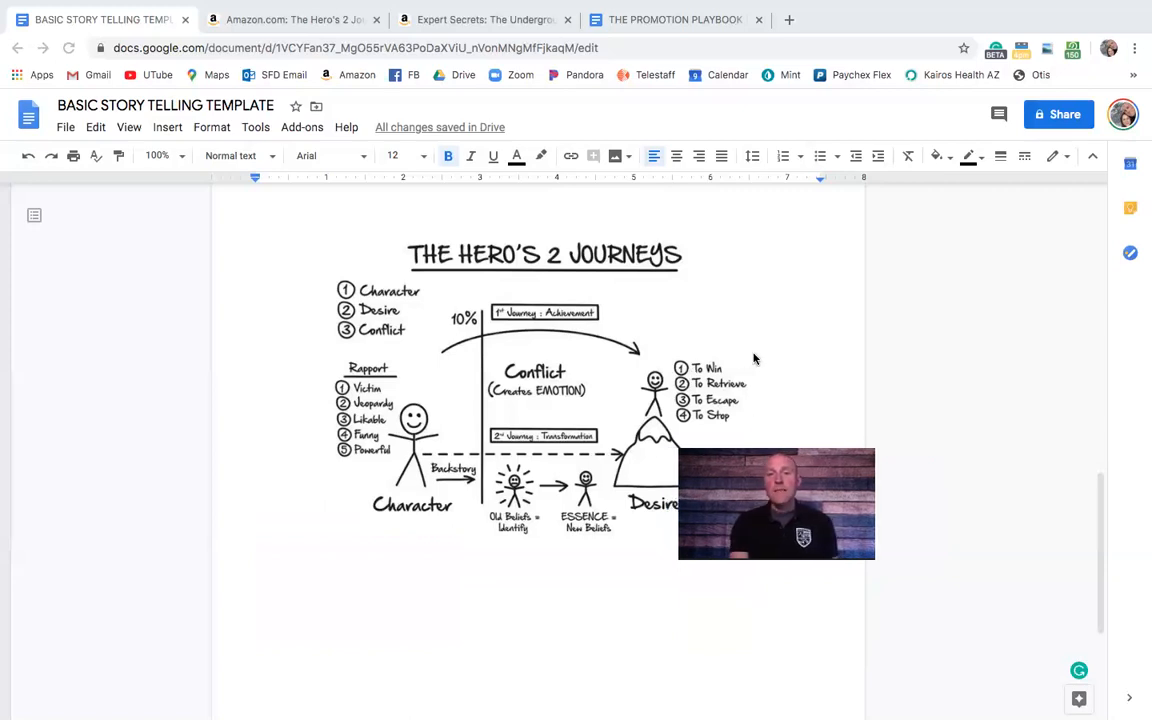
mouse_move(696, 396)
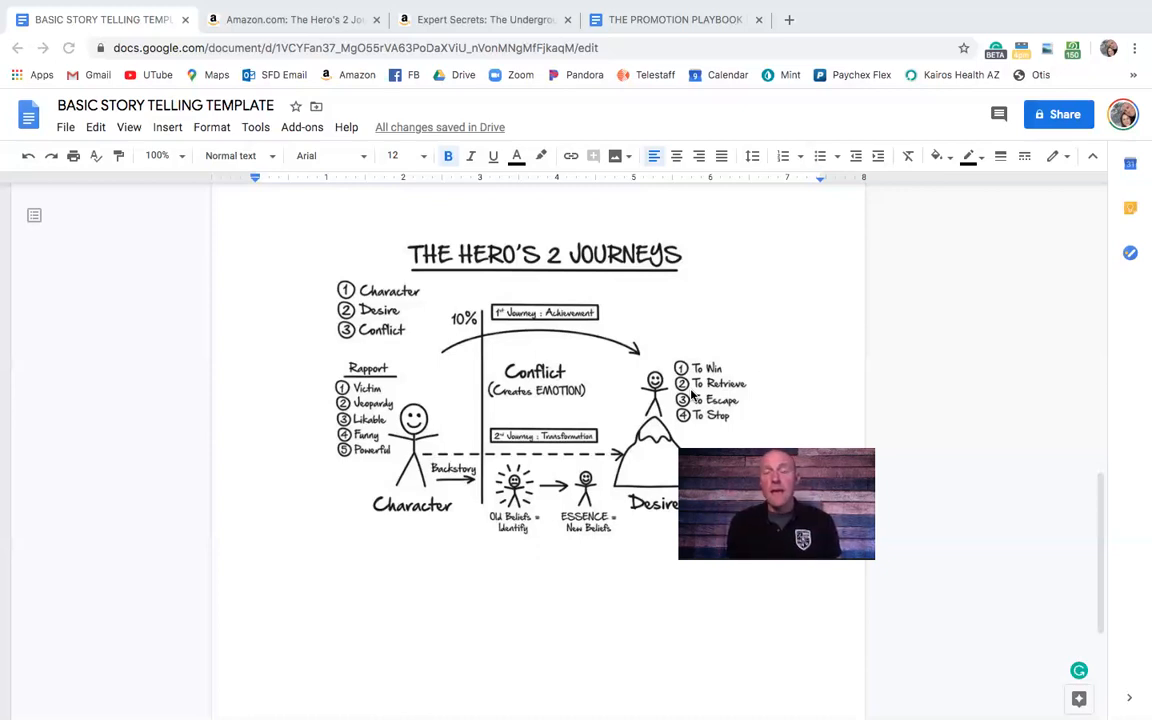
mouse_move(750, 324)
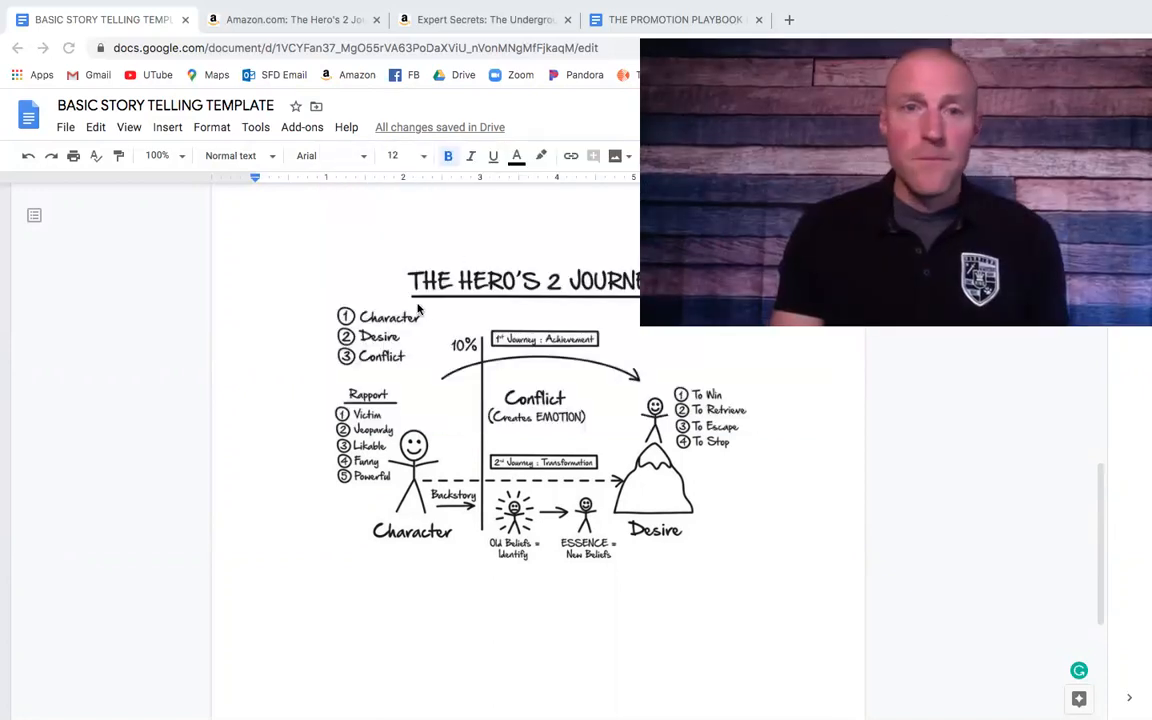
Step: Scroll the story template down toward the Character section and Hero's 2 Journeys diagram
scroll(down, 3)
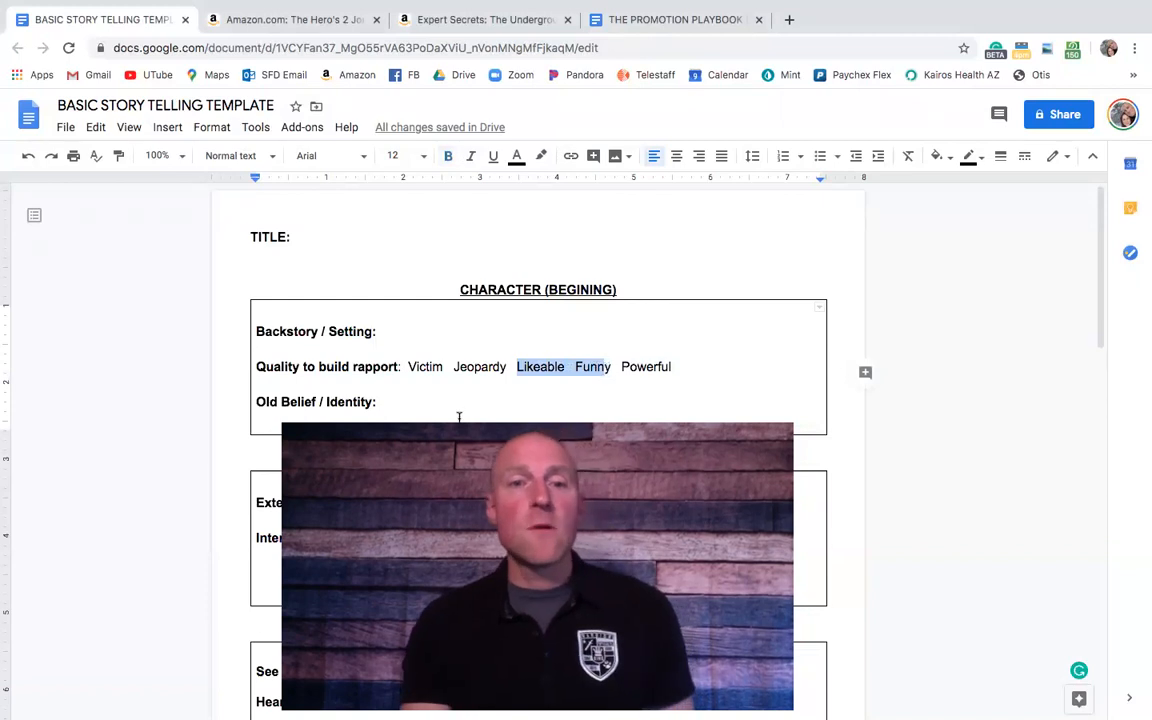
scroll(down, 3)
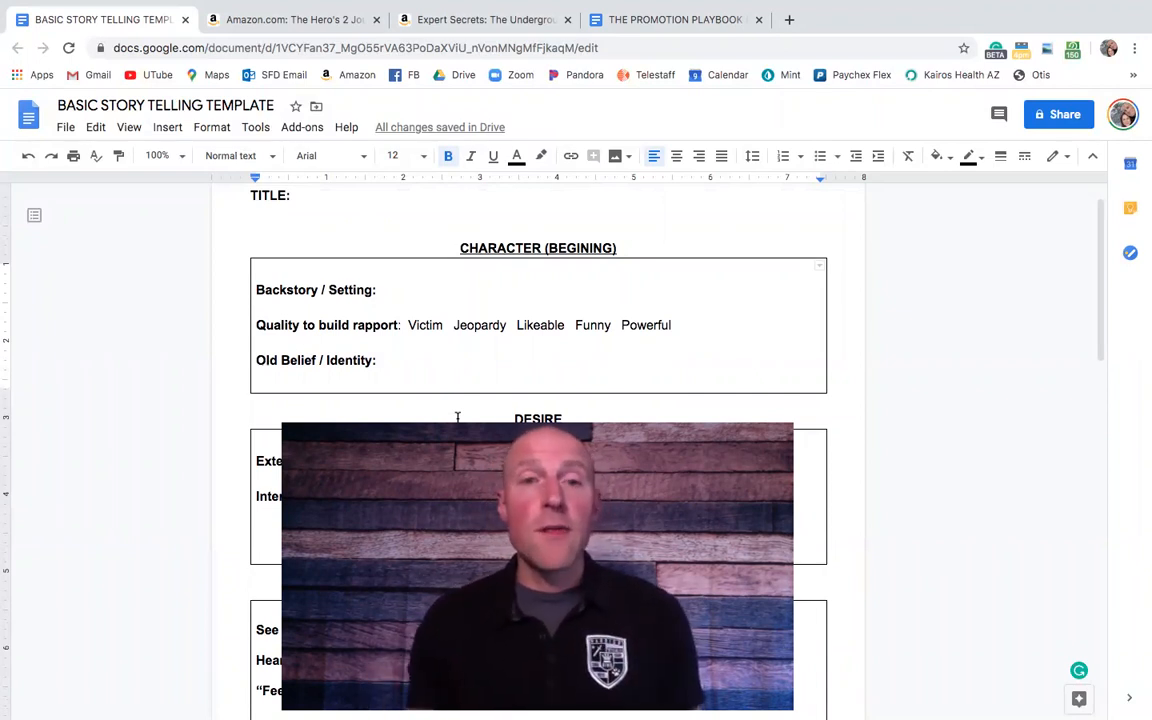
scroll(down, 3)
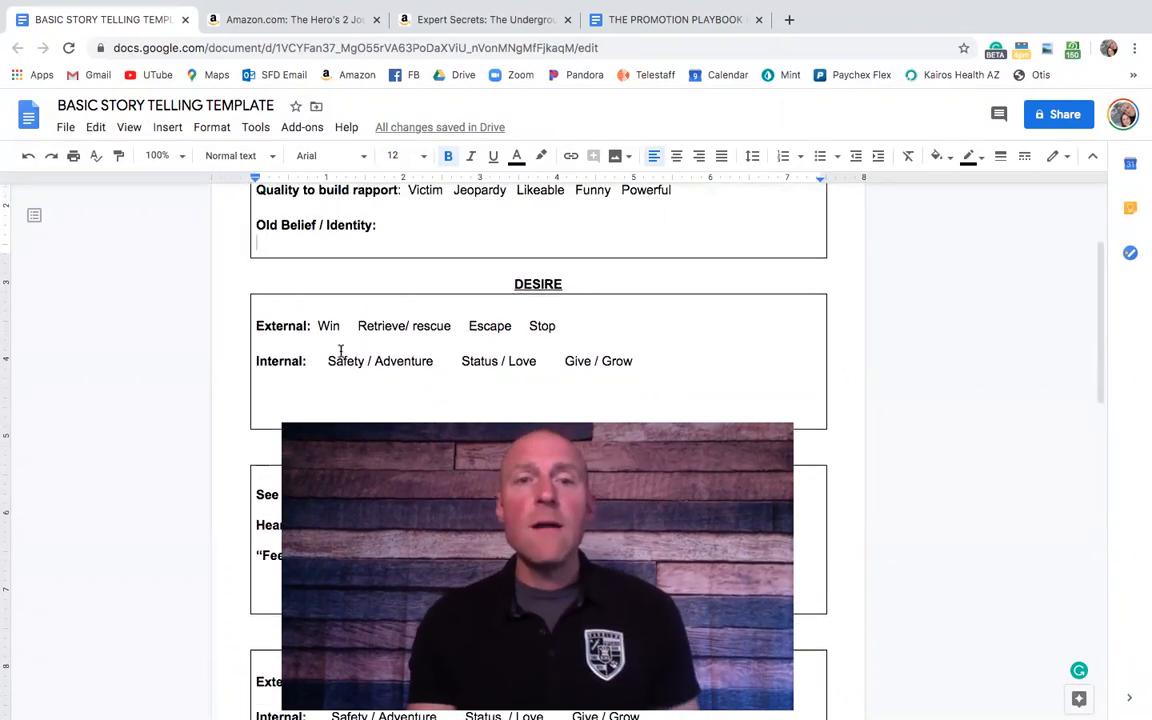
double_click(328, 324)
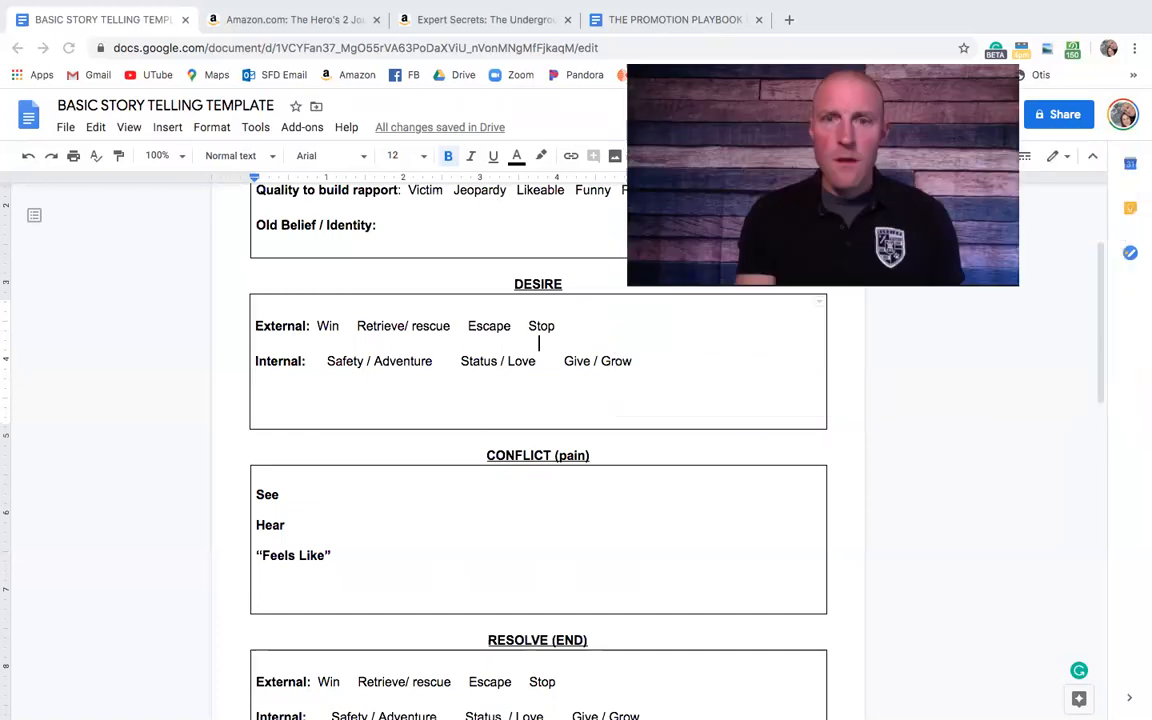
scroll(down, 3)
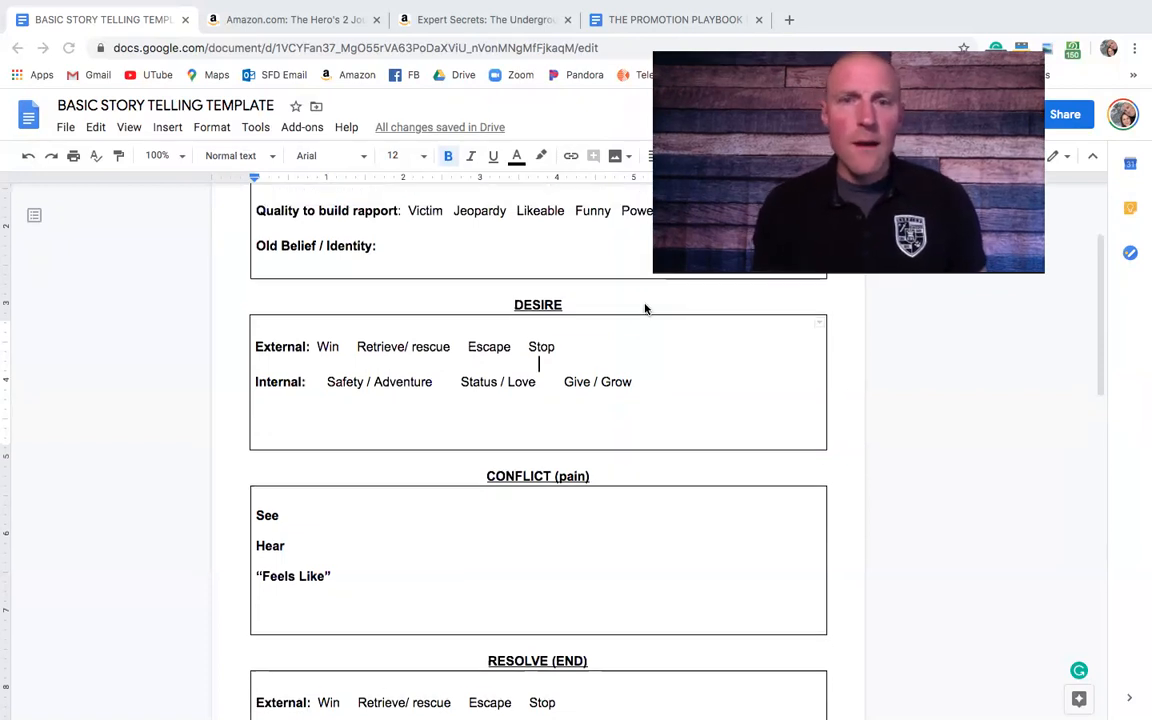
scroll(down, 3)
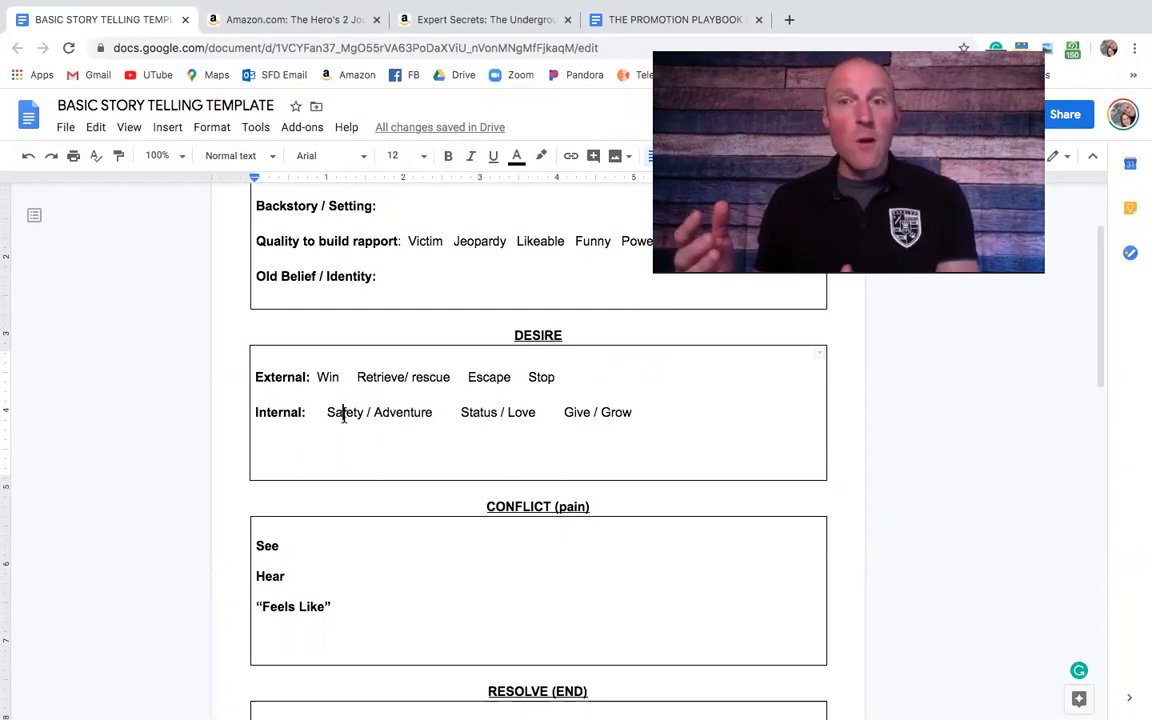
double_click(344, 412)
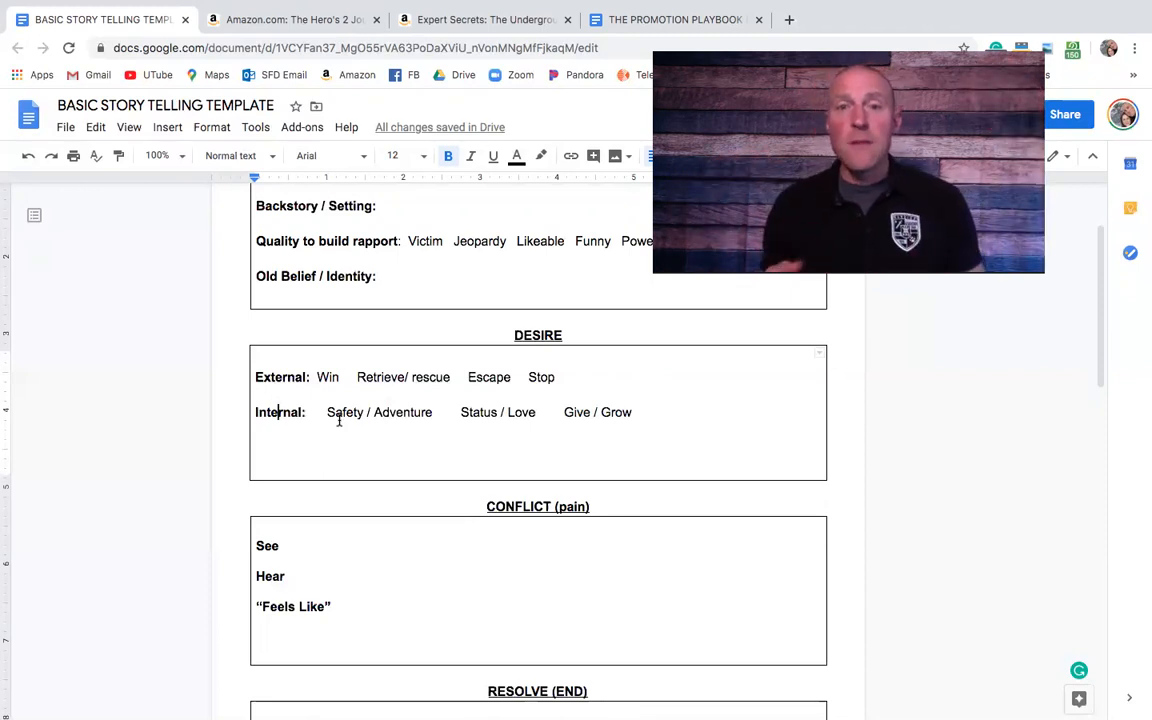
double_click(496, 412)
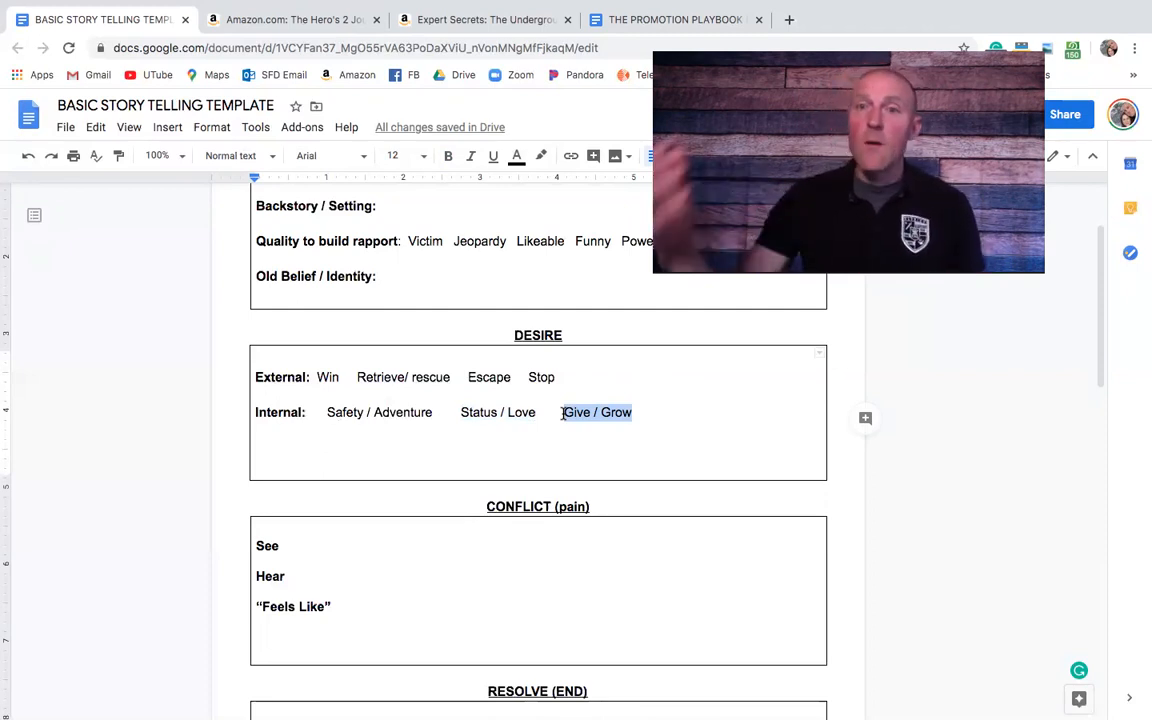
scroll(down, 3)
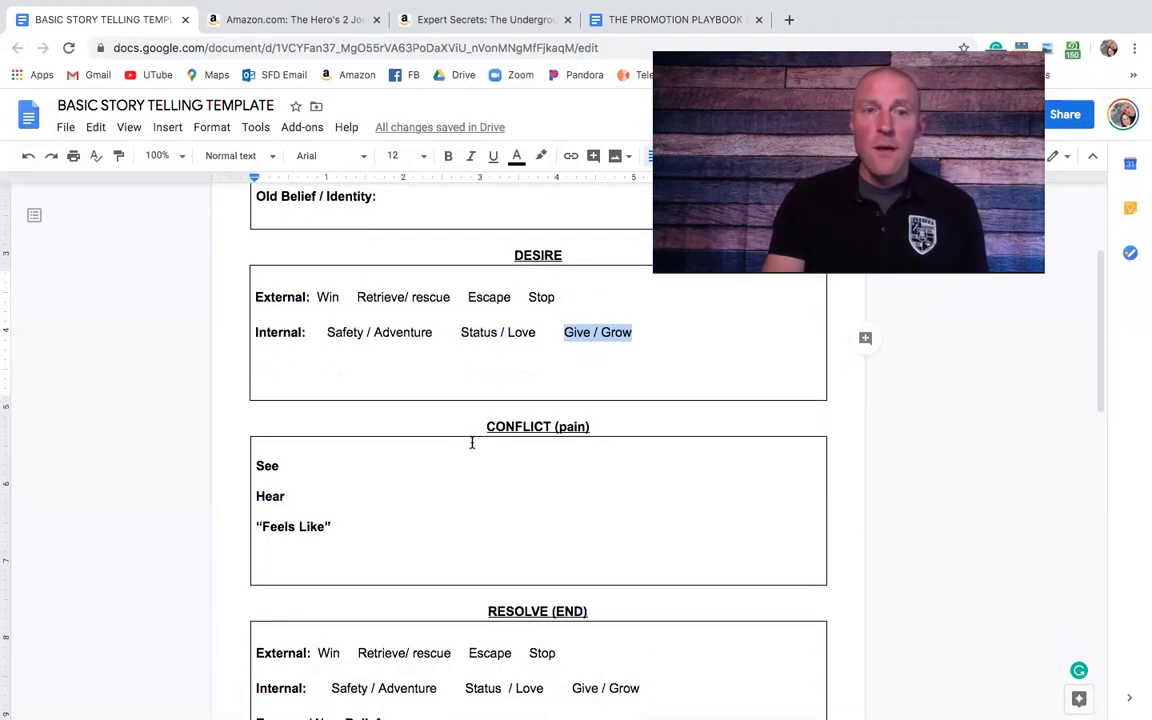
scroll(down, 3)
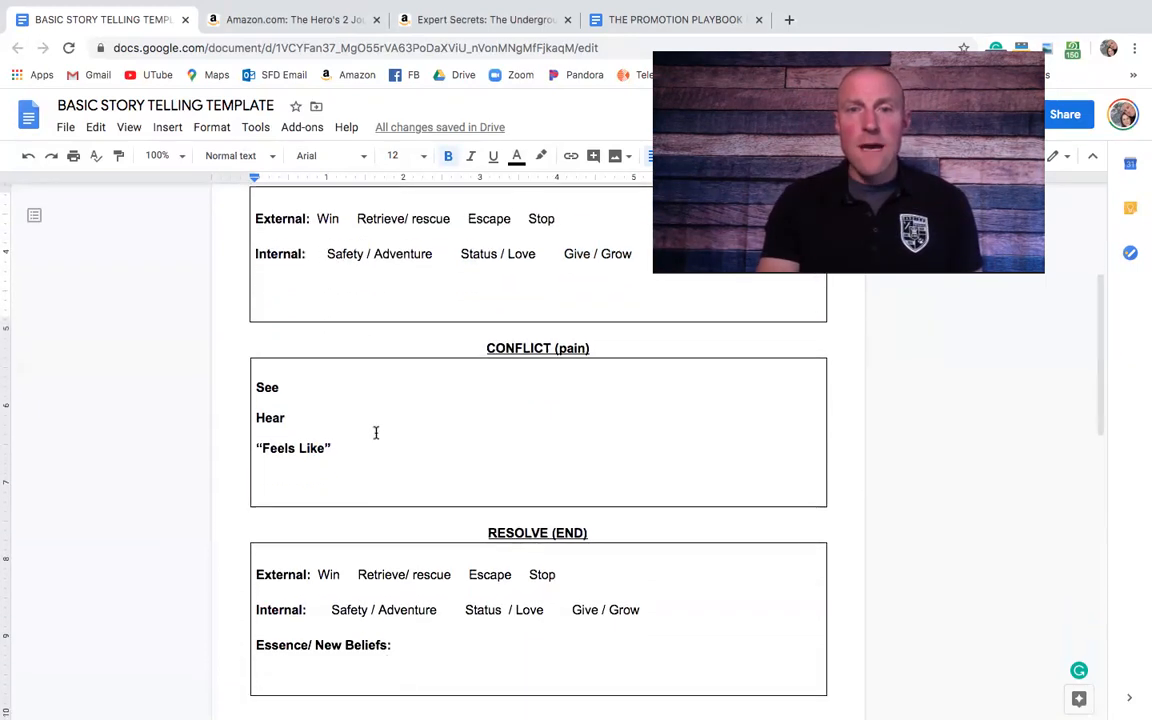
scroll(down, 3)
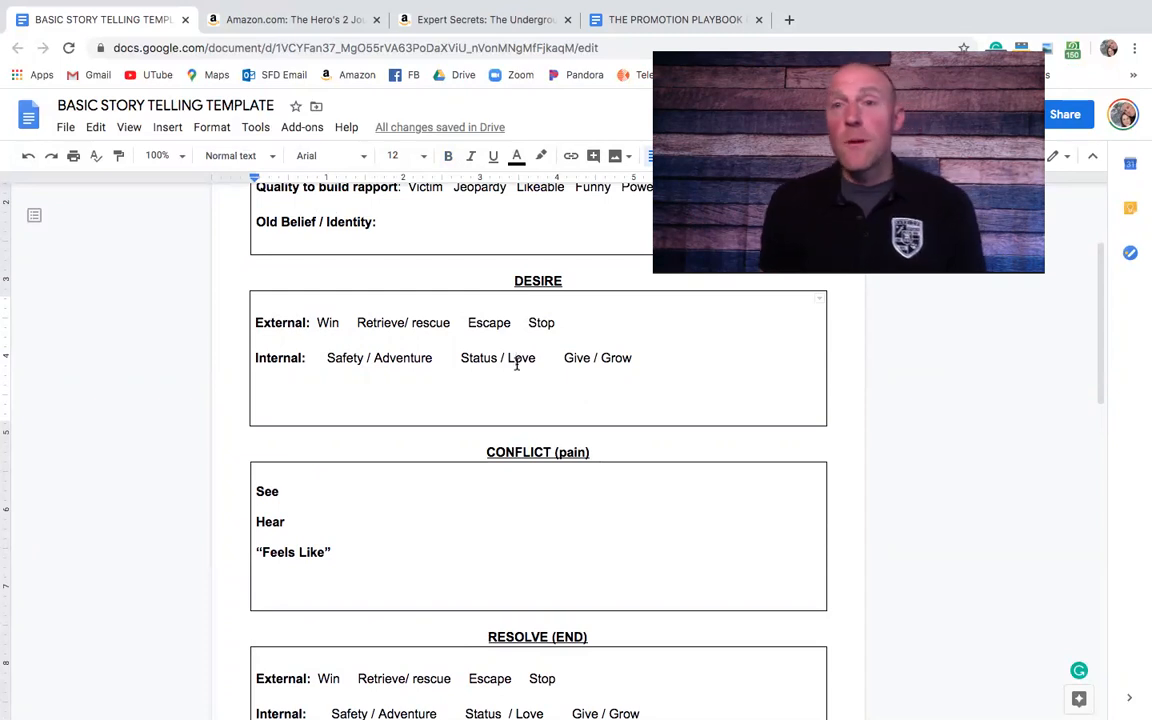
scroll(down, 3)
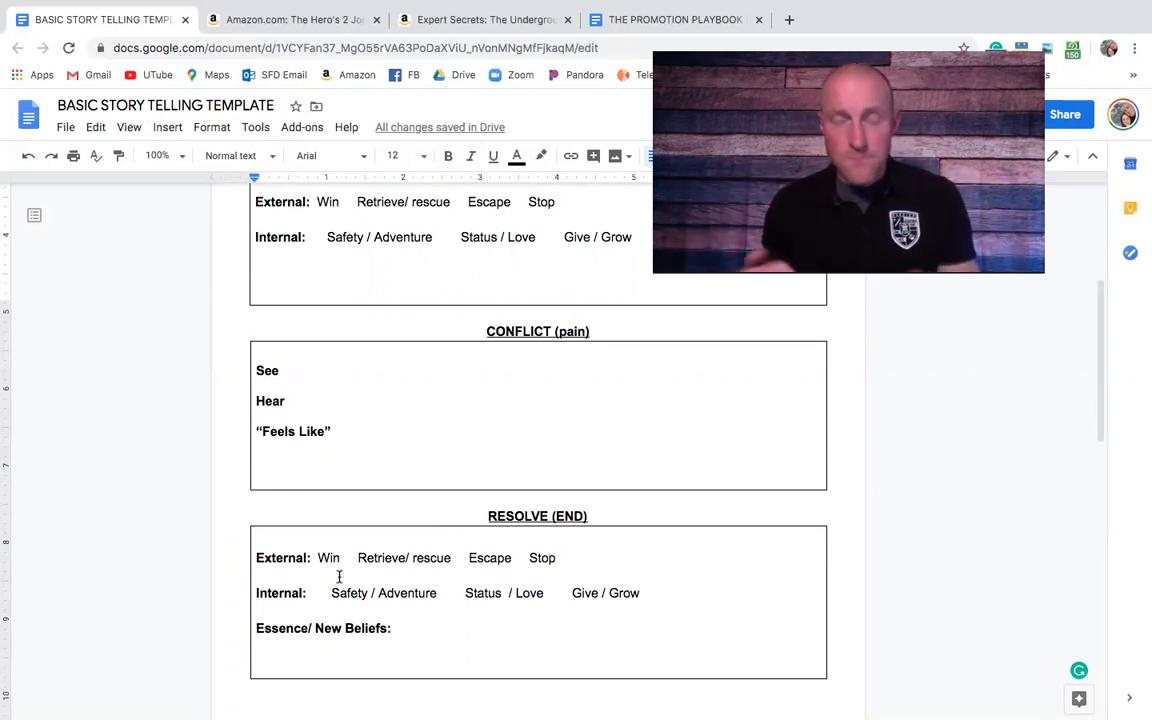
double_click(292, 432)
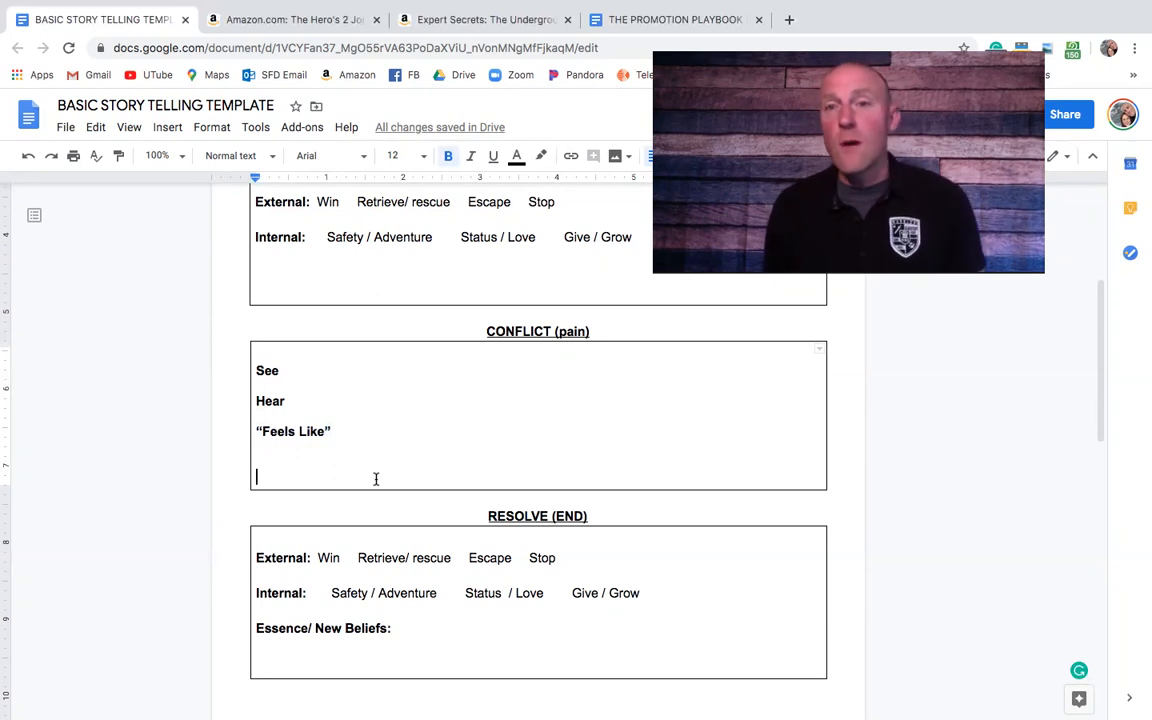
double_click(292, 432)
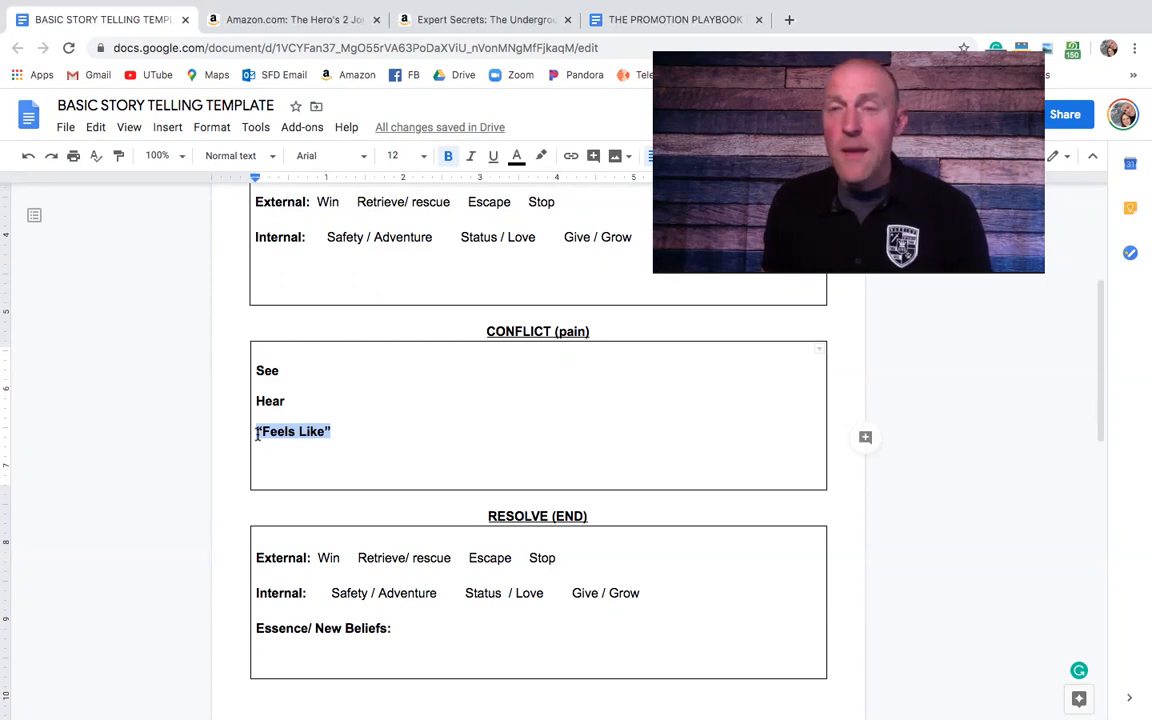
scroll(down, 3)
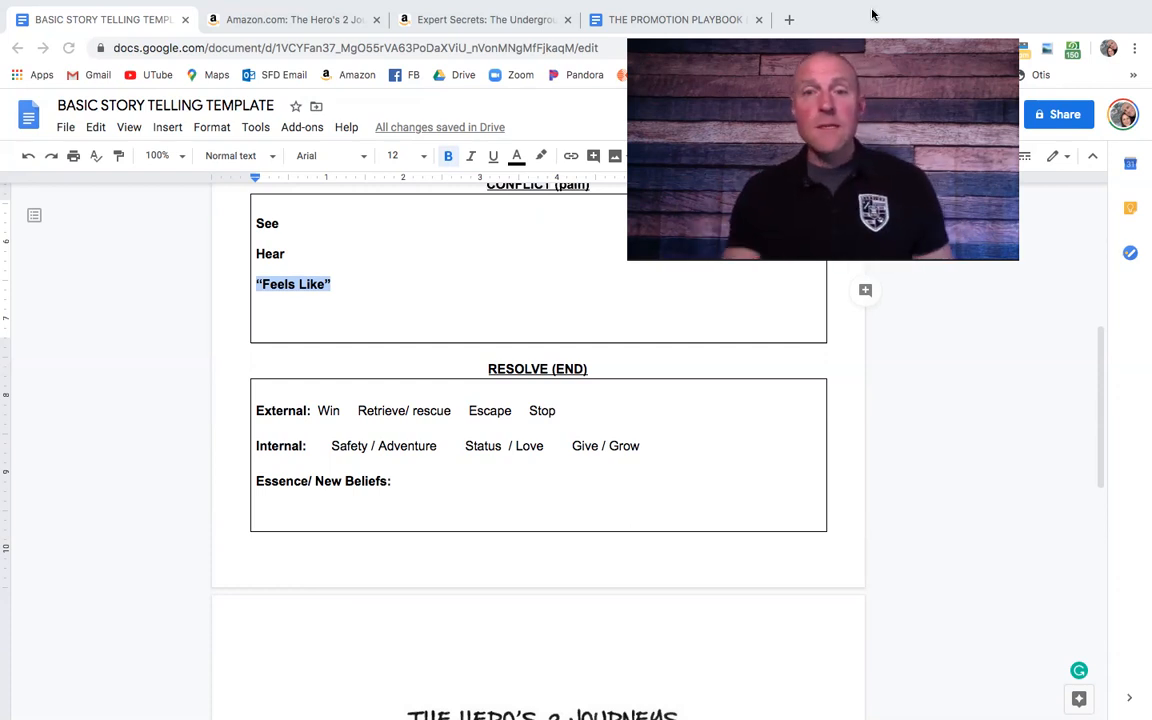
mouse_move(668, 426)
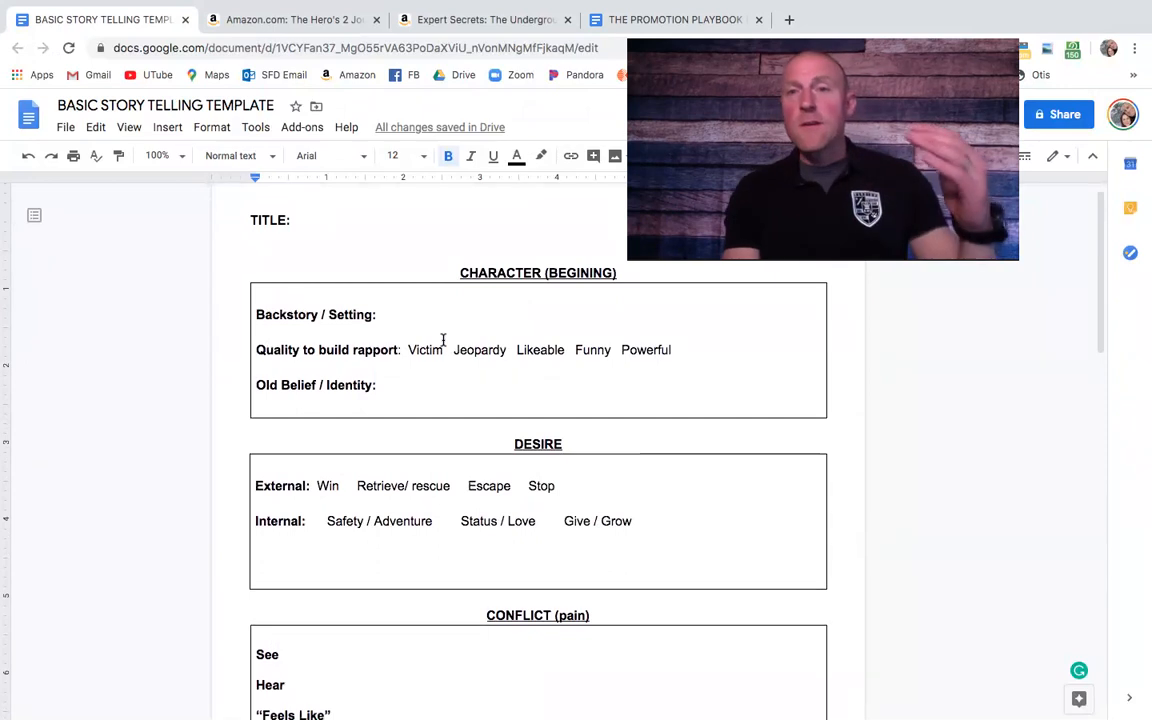
Step: Scroll past the Conflict and Resolve boxes to the full Hero's 2 Journeys diagram on page 2
scroll(down, 3)
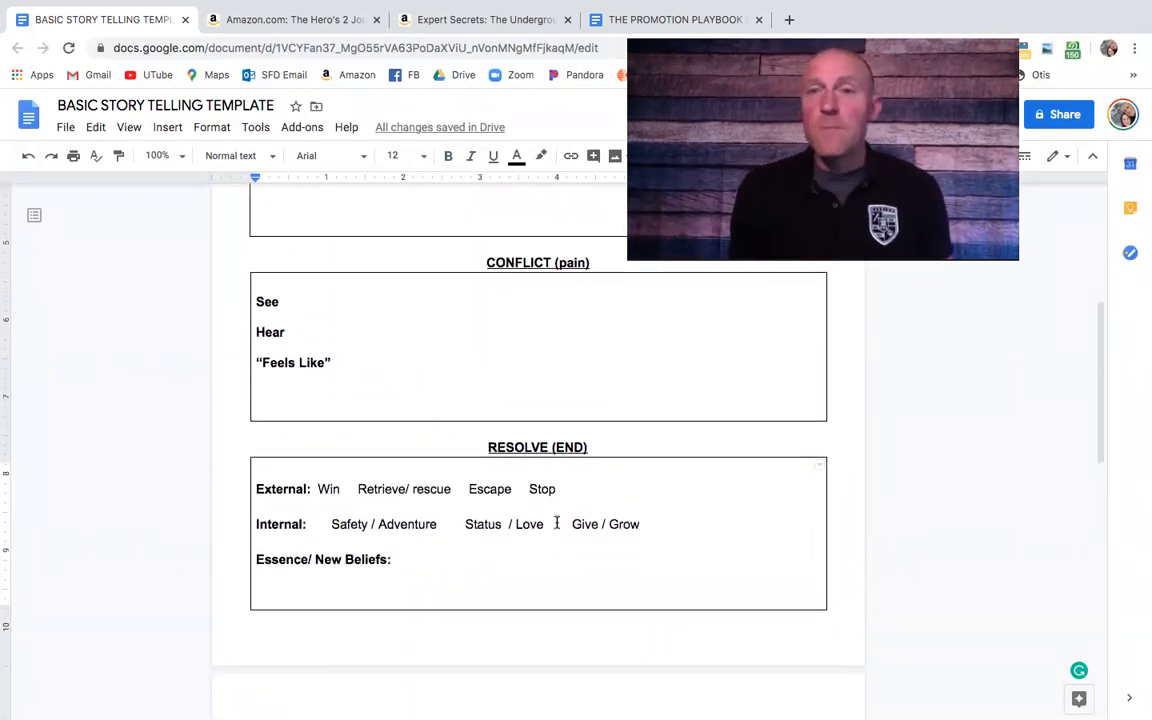
scroll(down, 3)
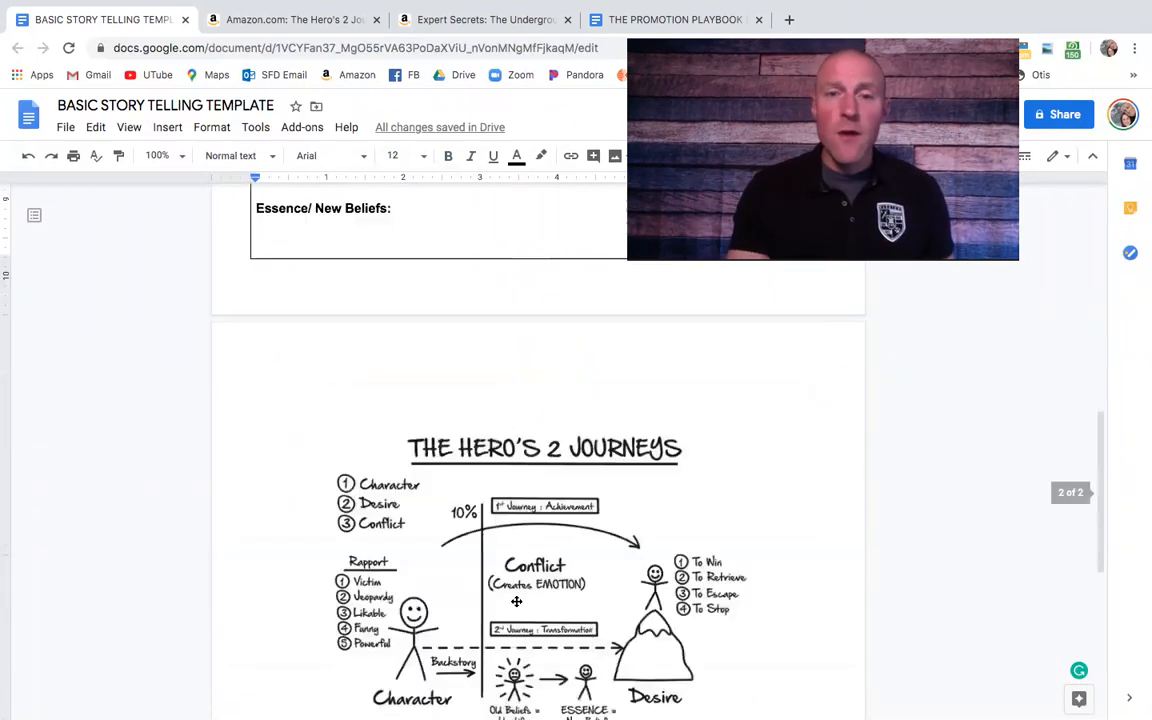
scroll(down, 3)
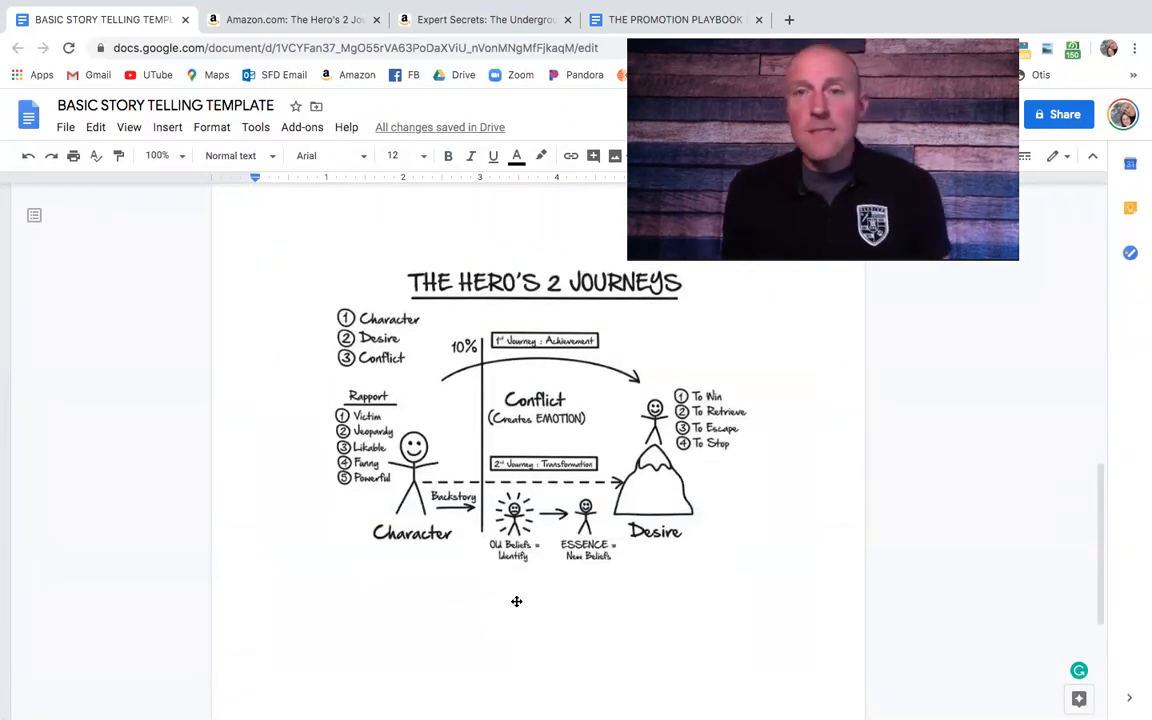